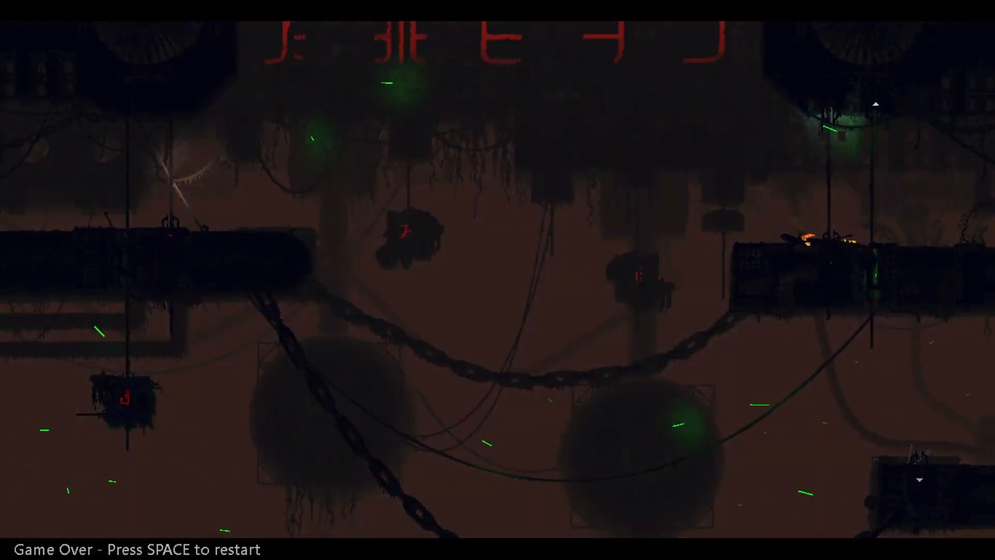
- Dismiss the Game Over screen and continue past the karma summary into the next cycle
key(space)
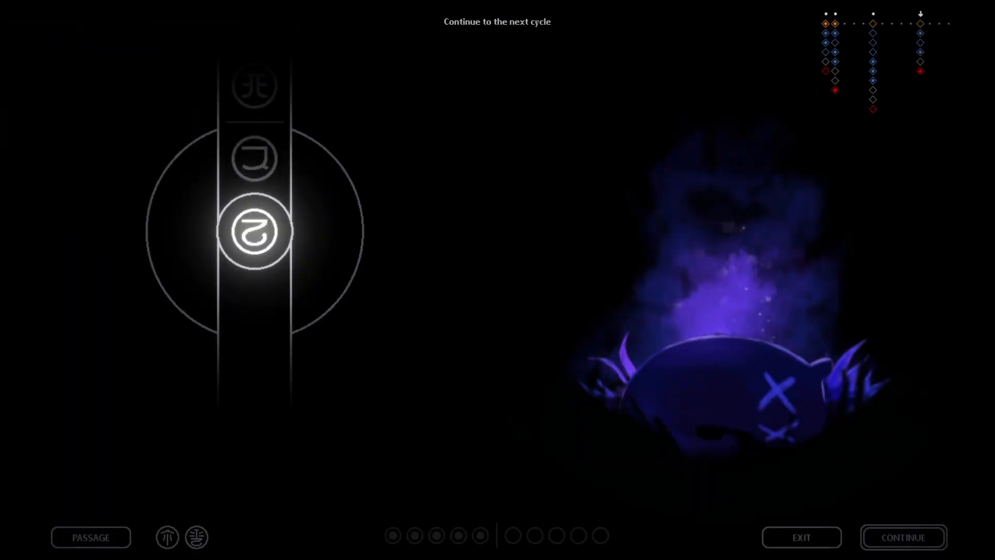
click(903, 537)
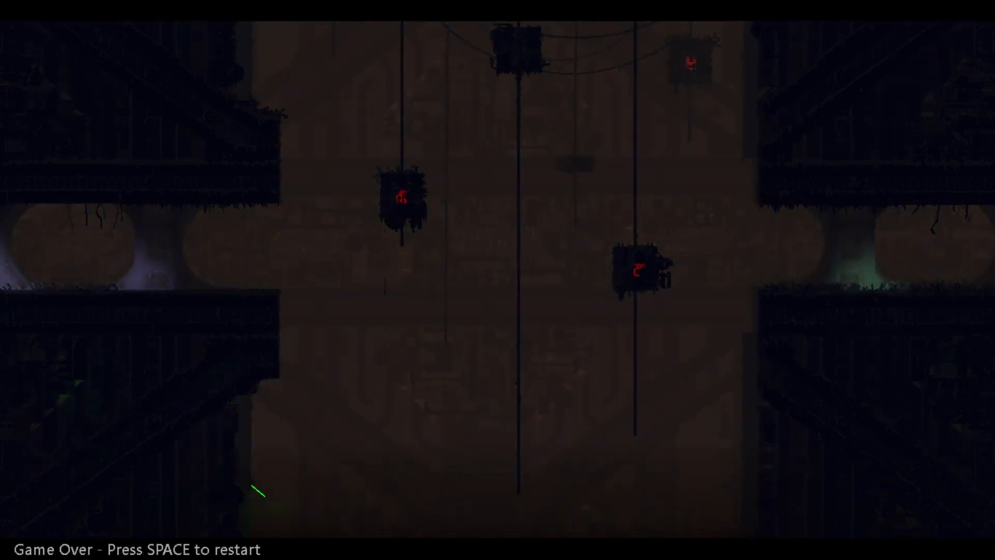
- Leave the shaft and spear the glowing lizard in the dark corridor
key(space)
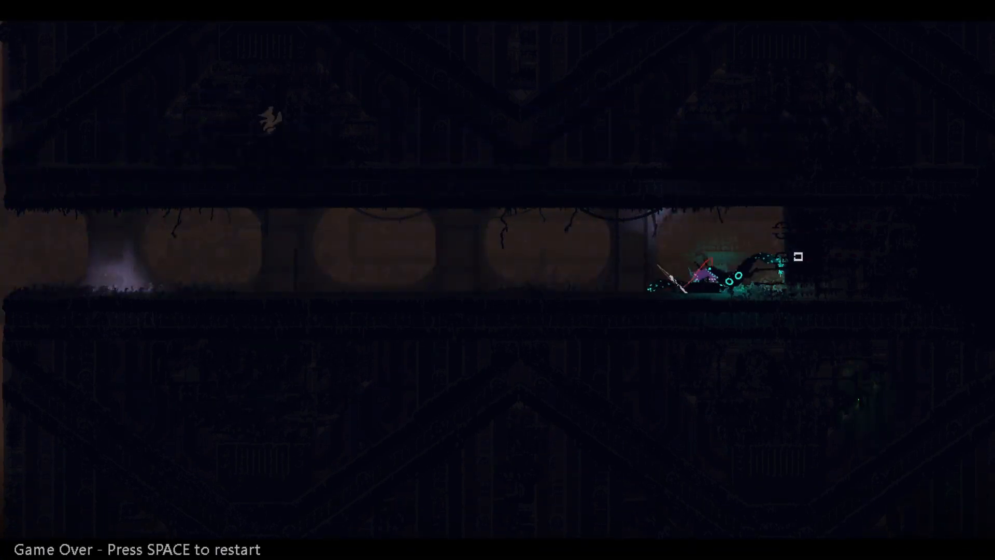
- Run and jump along the misty girders onto the pole platform under the hanging chain
key(space)
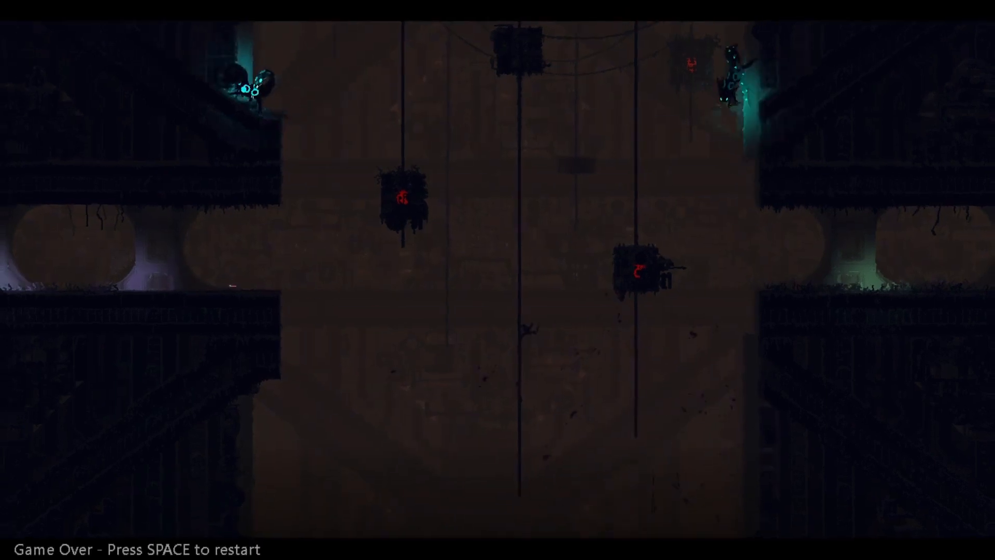
key(space)
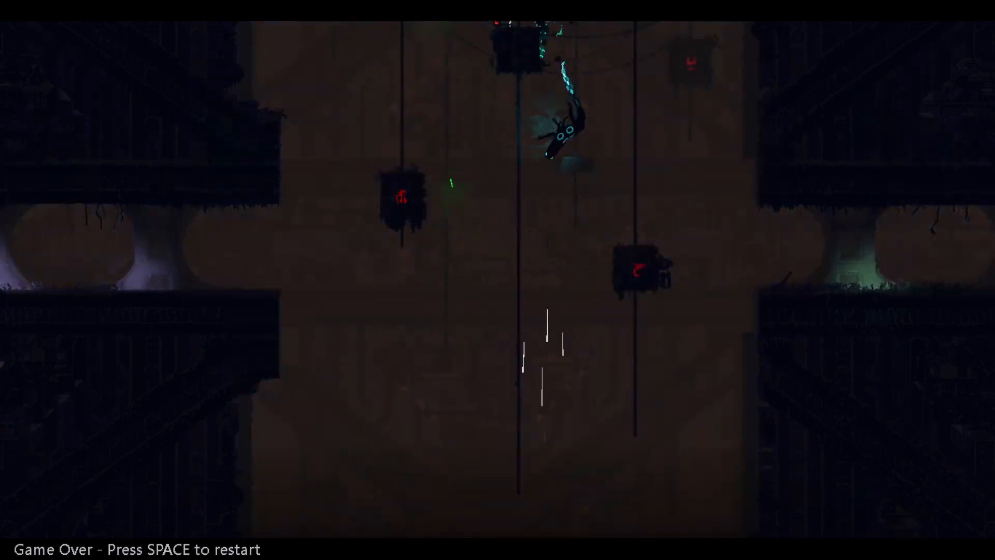
key(space)
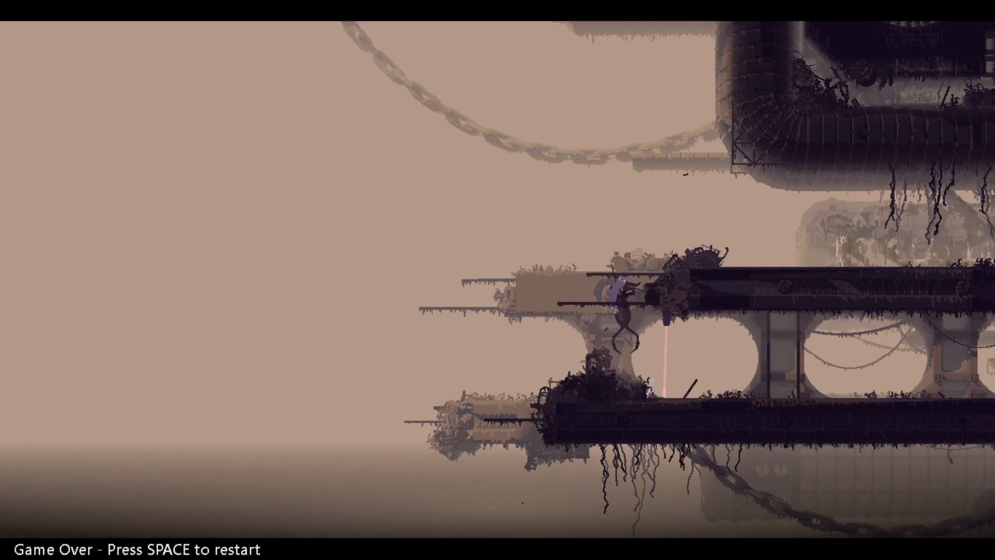
key(space)
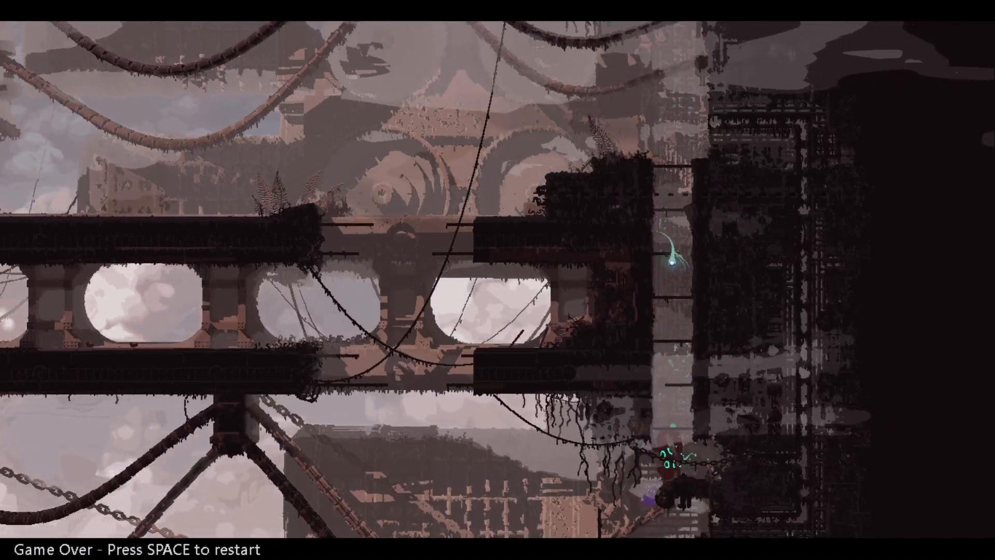
key(space)
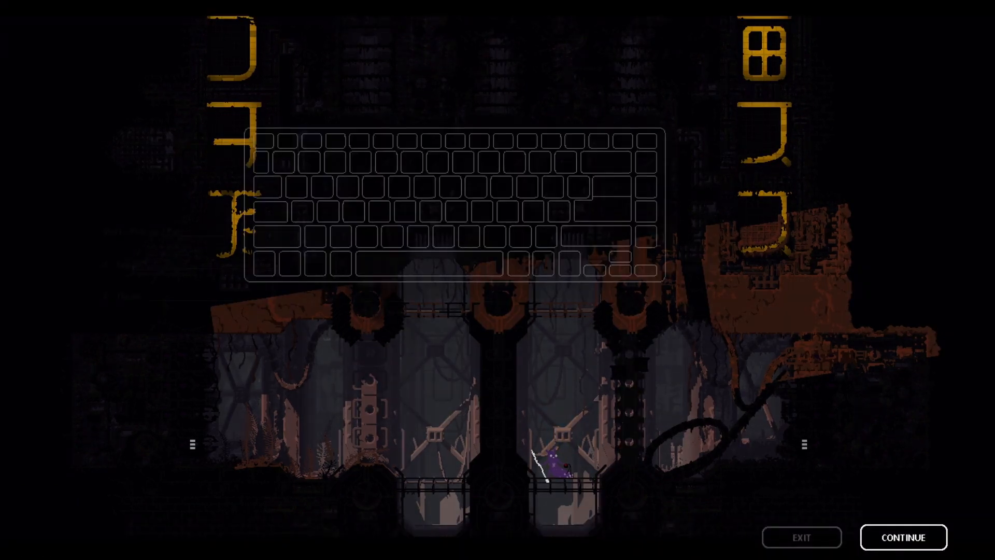
- Pause the game with Esc and choose EXIT to return to the title menu
key(Escape)
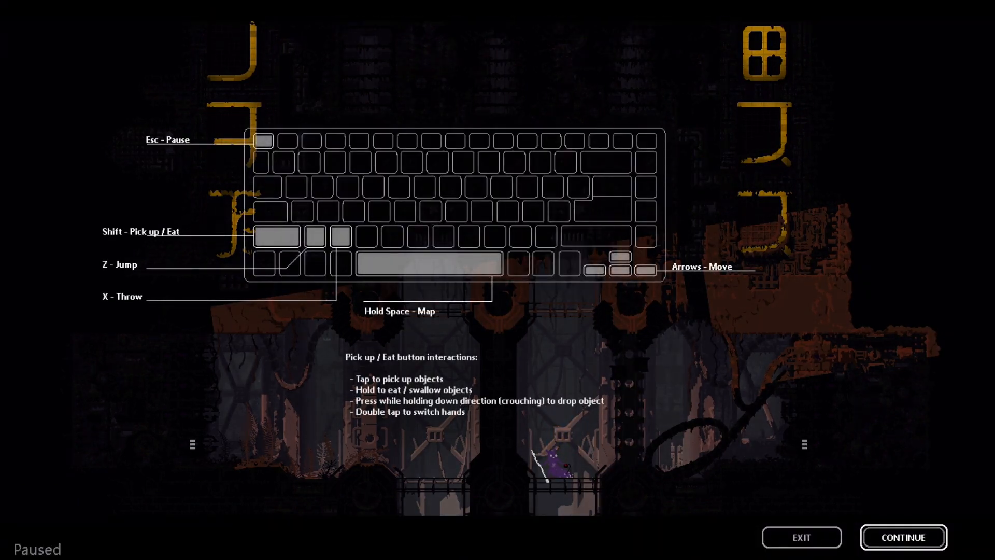
click(802, 537)
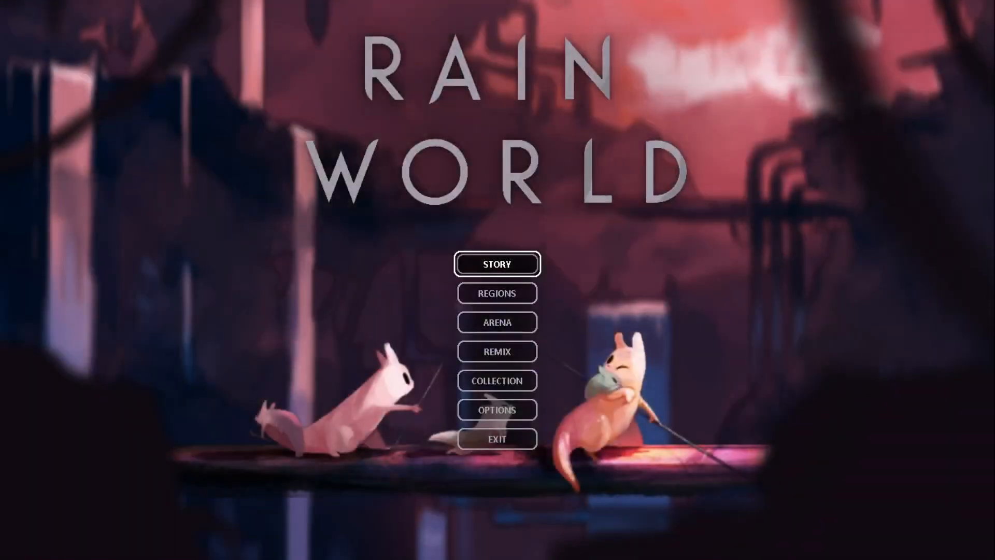
mouse_move(497, 439)
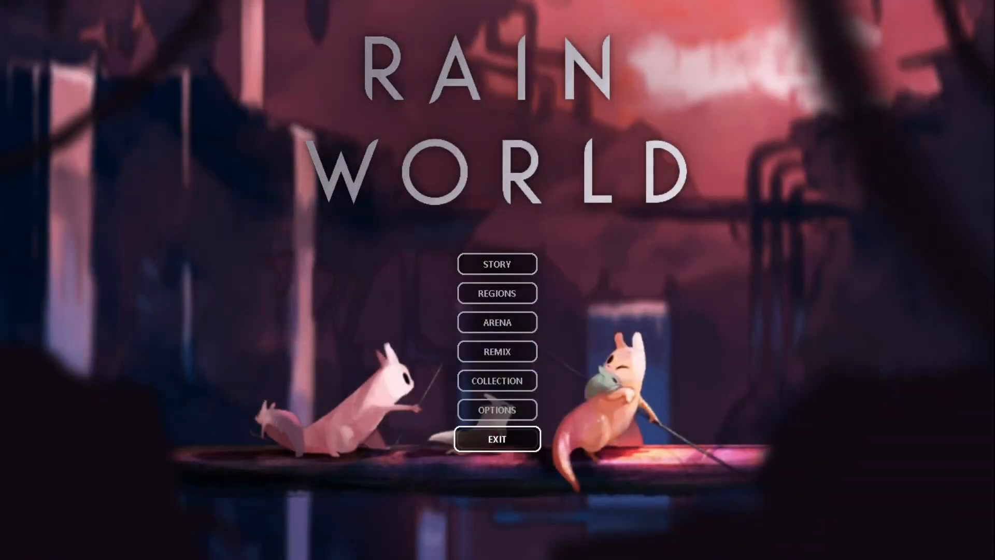